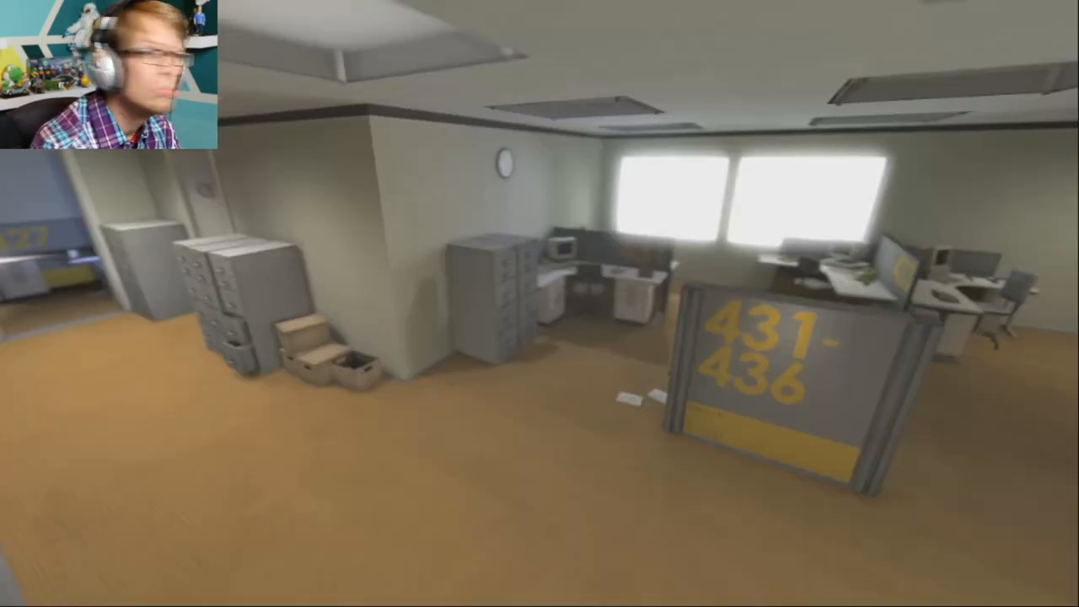
pyautogui.moveTo(540, 303)
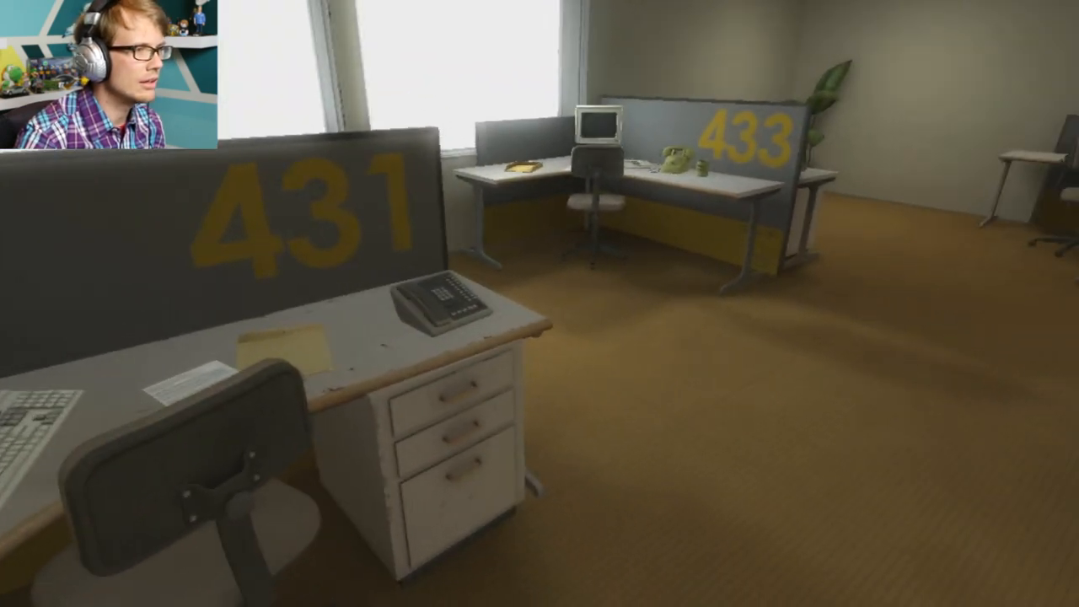
pyautogui.moveTo(539, 304)
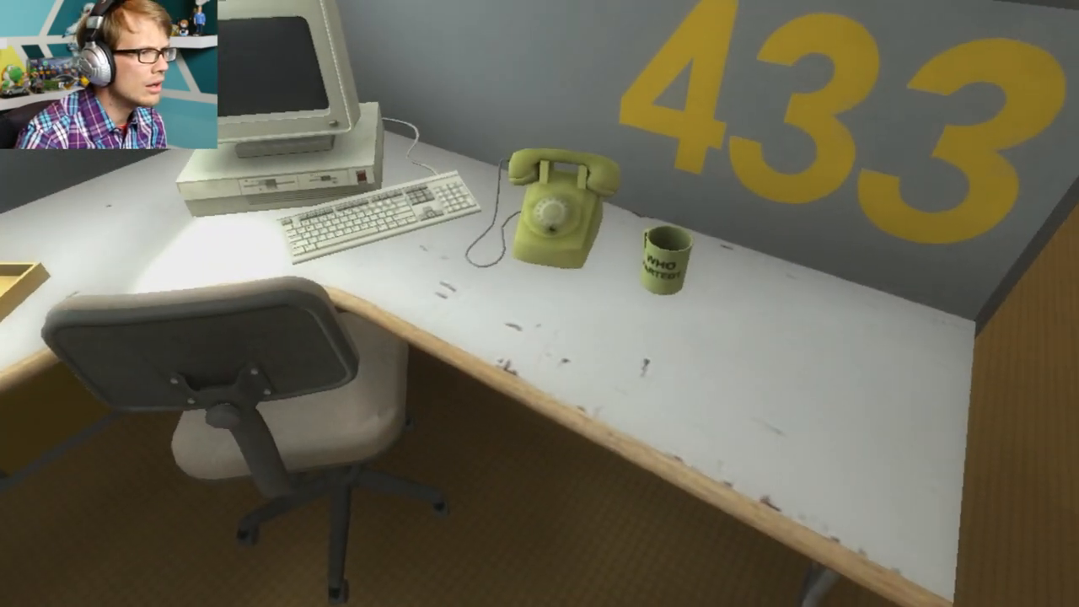
pyautogui.moveTo(539, 303)
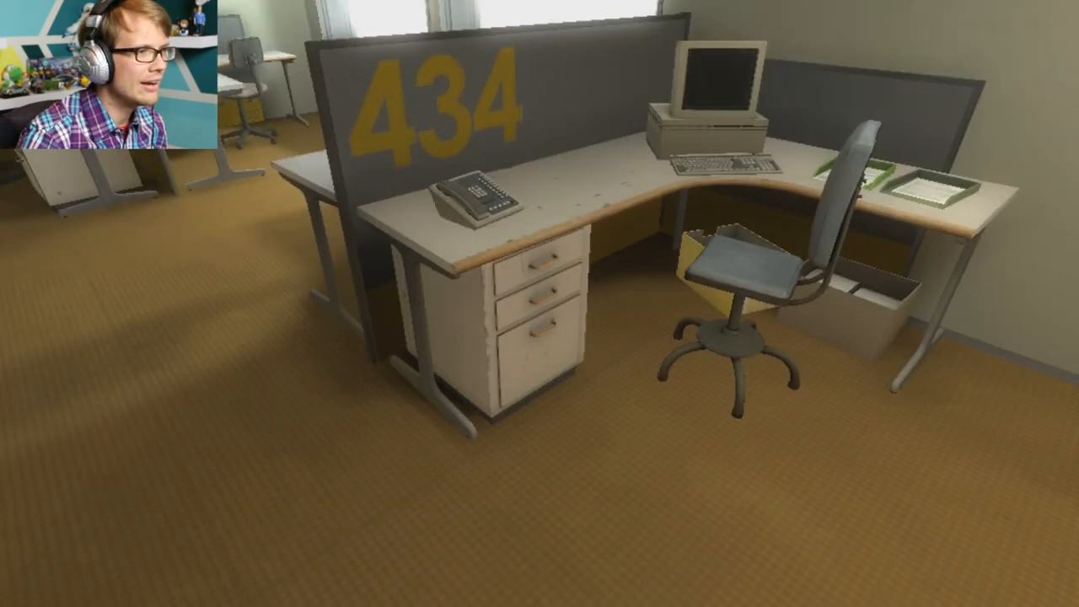
pyautogui.moveTo(540, 303)
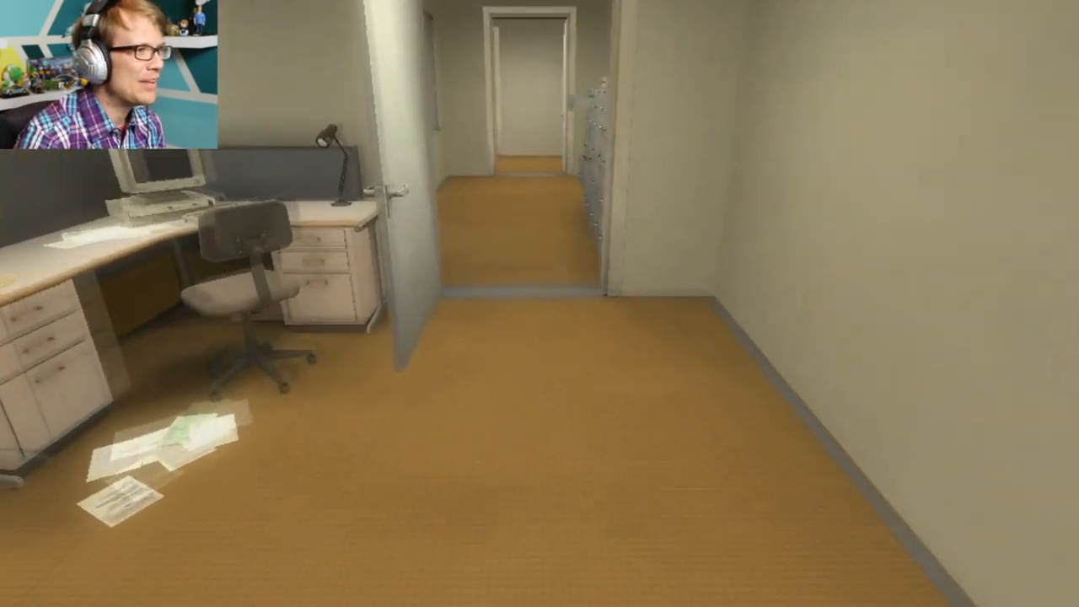
pyautogui.moveTo(540, 303)
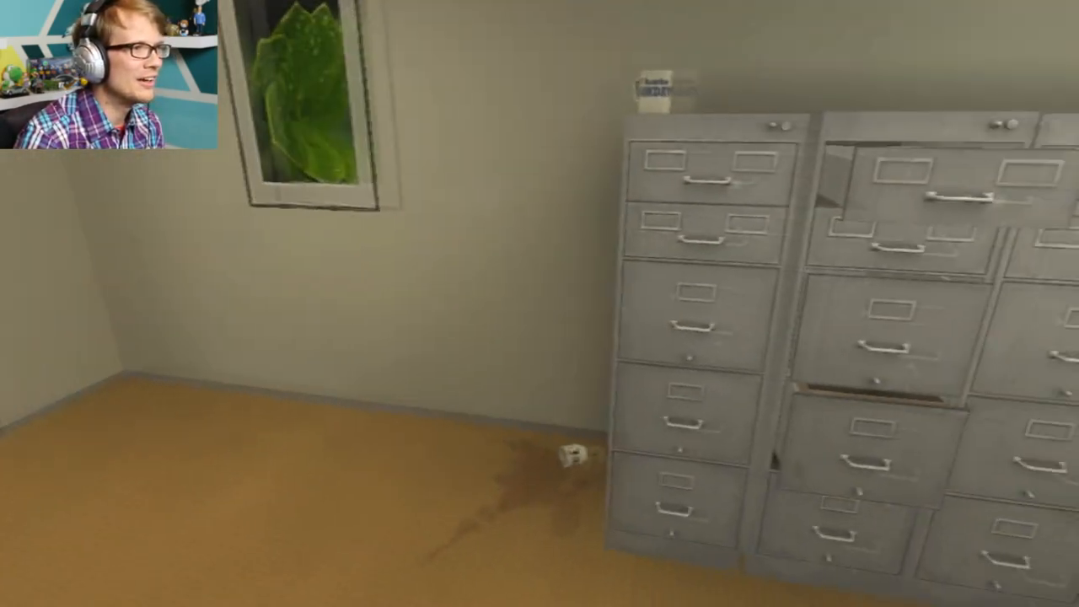
pyautogui.moveTo(539, 303)
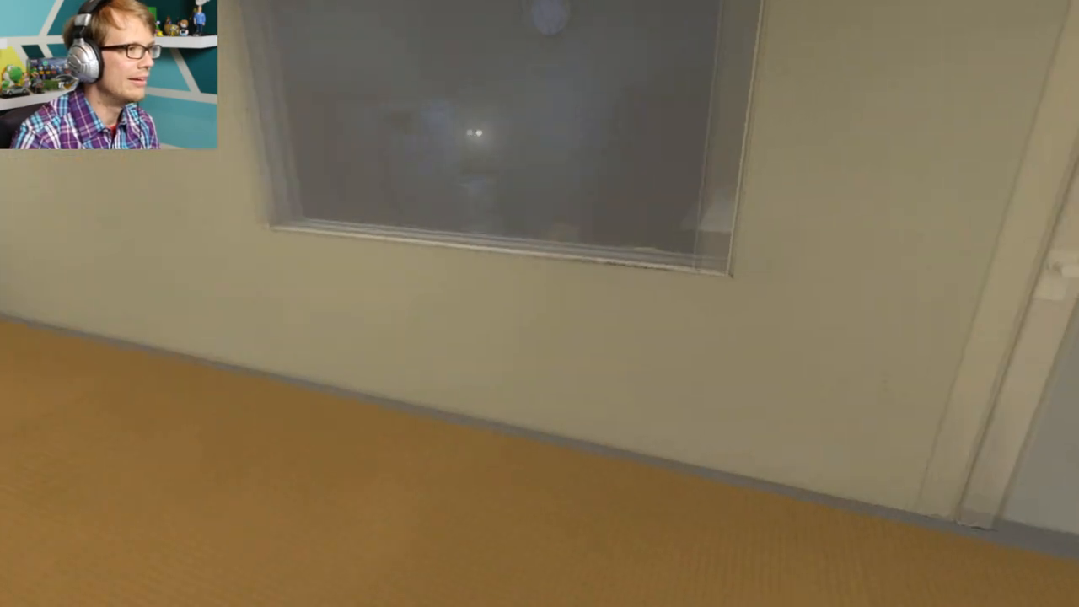
pyautogui.moveTo(539, 304)
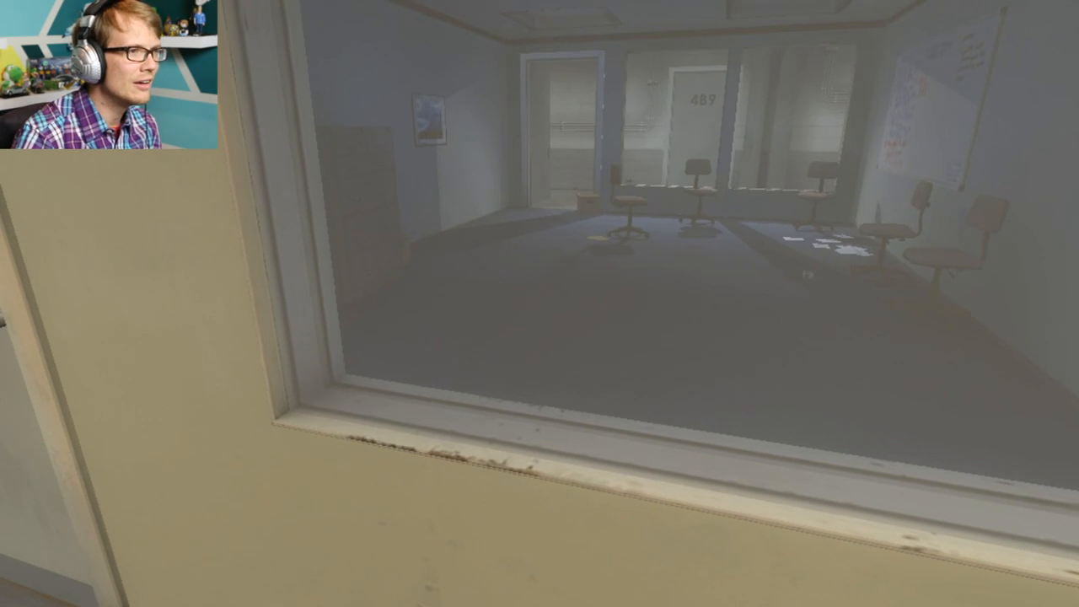
pyautogui.moveTo(540, 304)
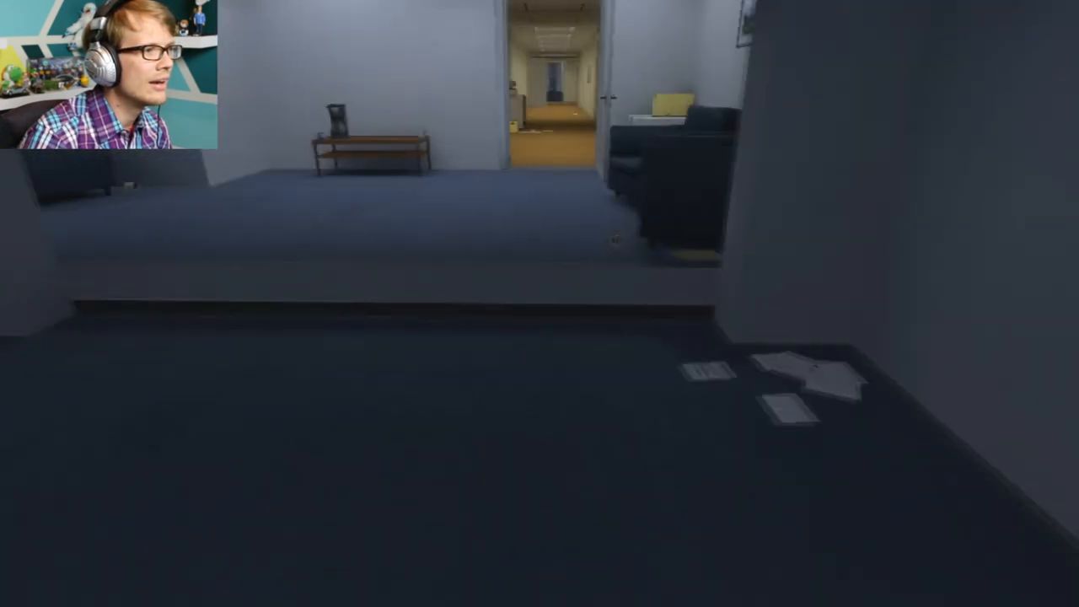
pyautogui.moveTo(539, 304)
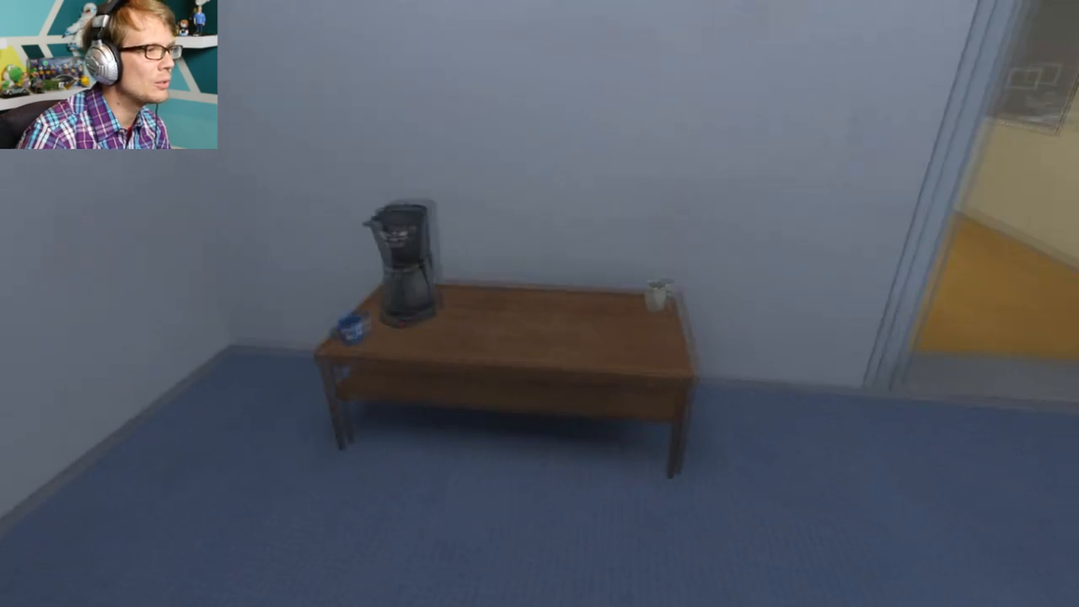
pyautogui.press('w')
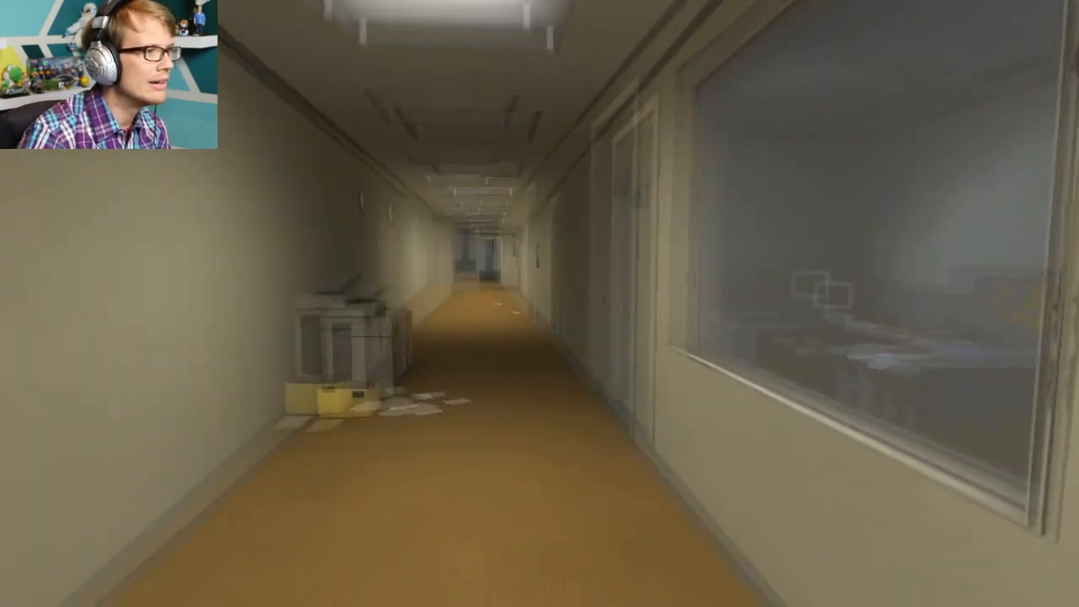
pyautogui.press('w')
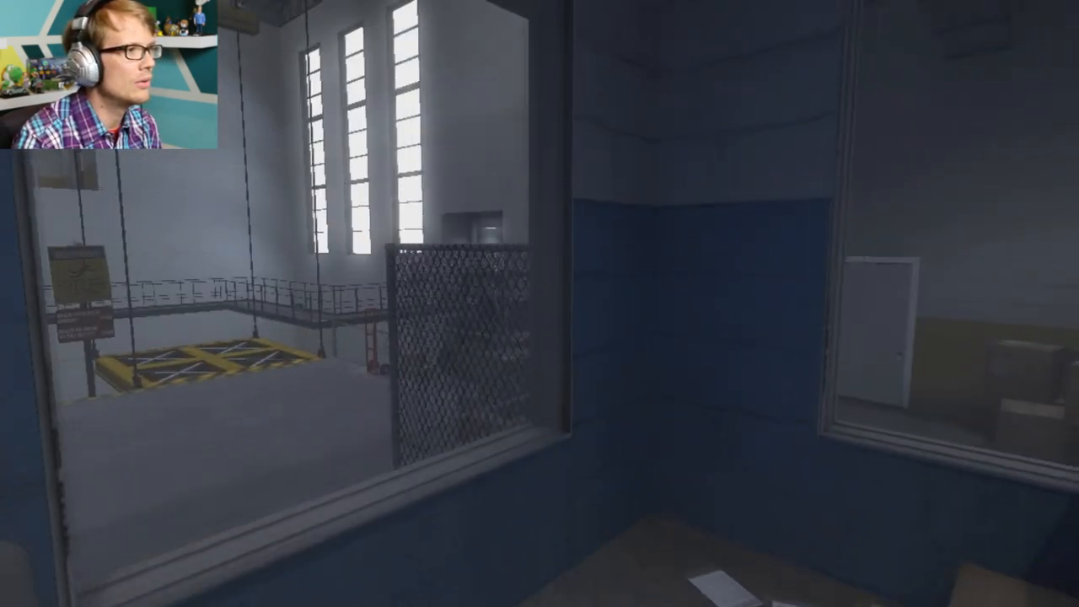
pyautogui.moveTo(539, 304)
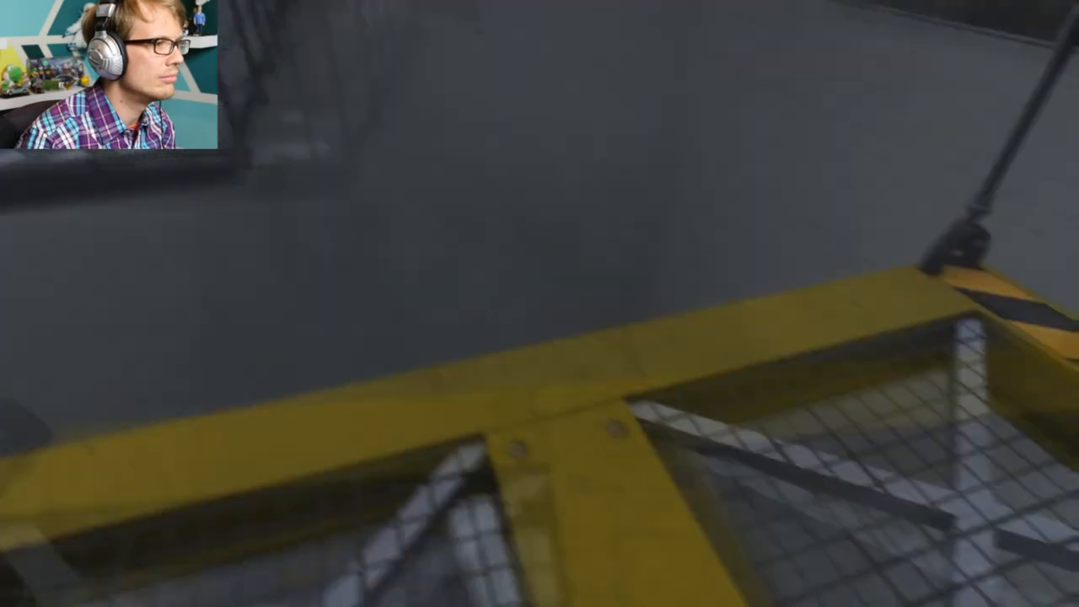
pyautogui.moveTo(539, 304)
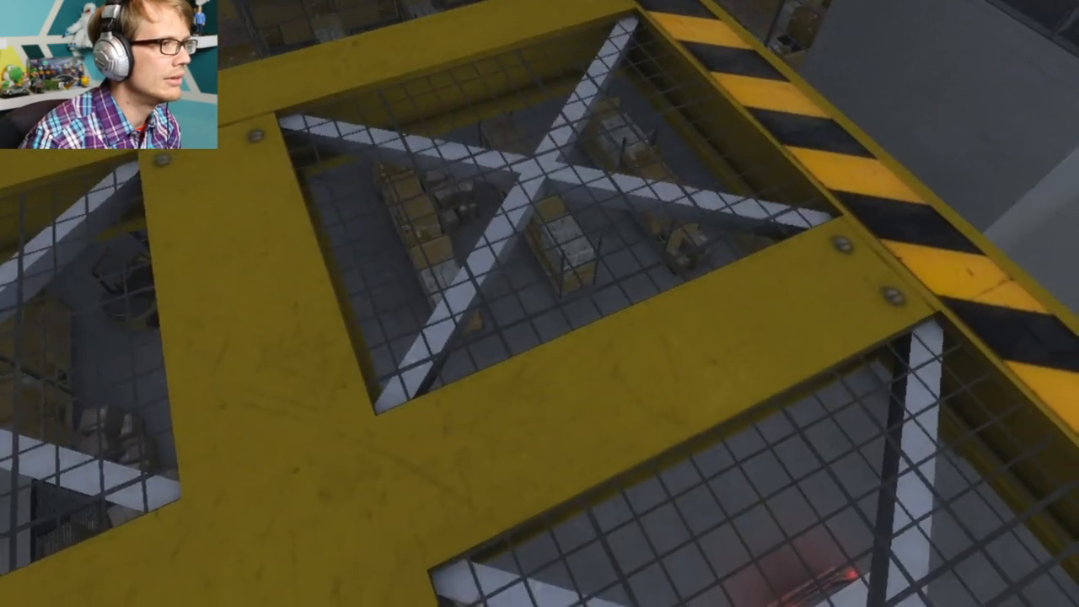
pyautogui.moveTo(540, 304)
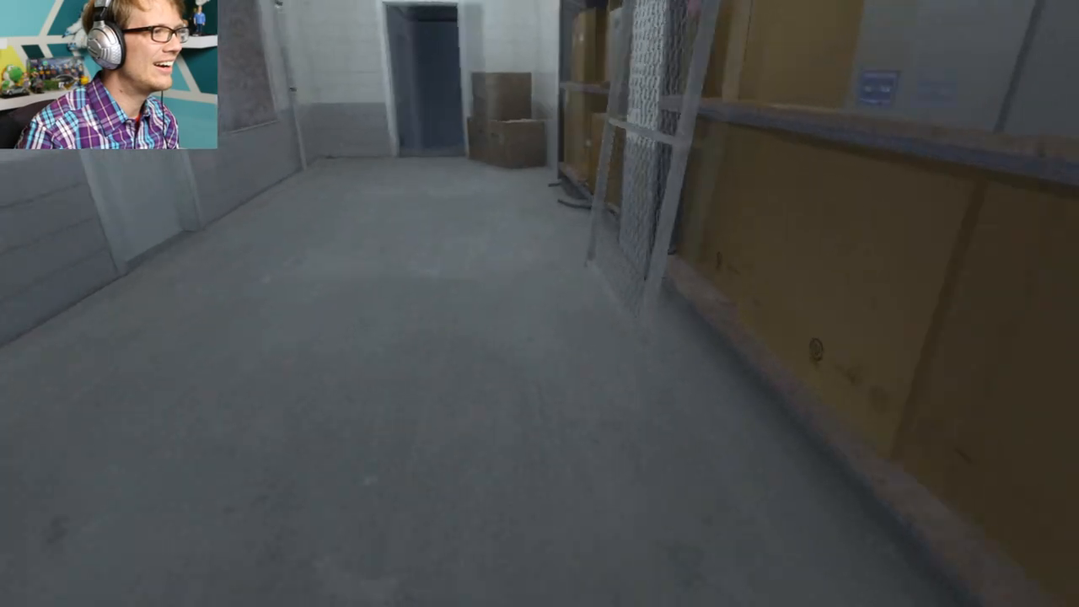
pyautogui.moveTo(539, 304)
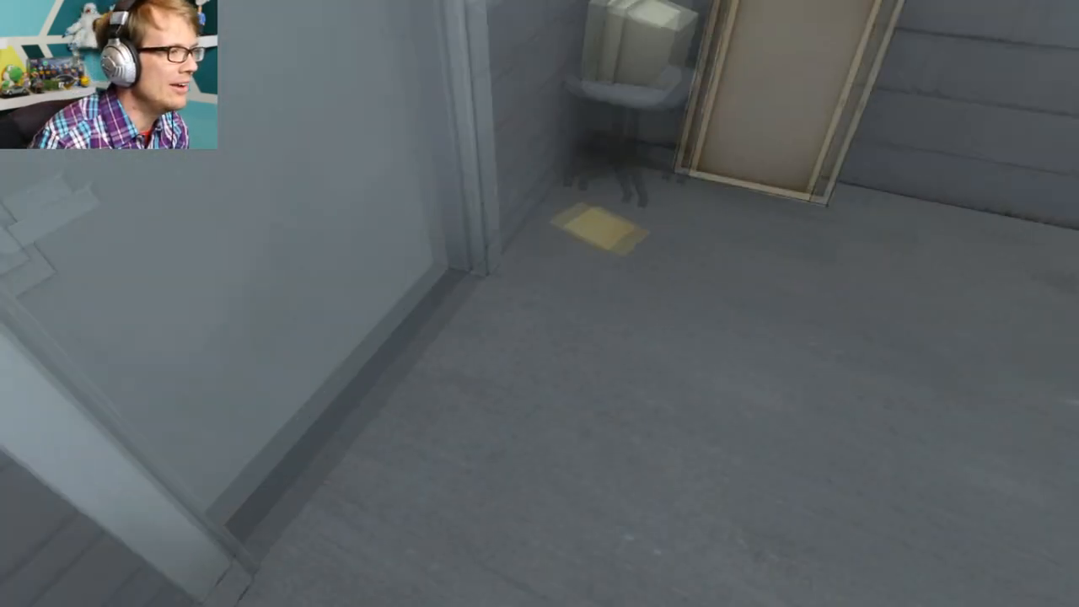
pyautogui.moveTo(539, 304)
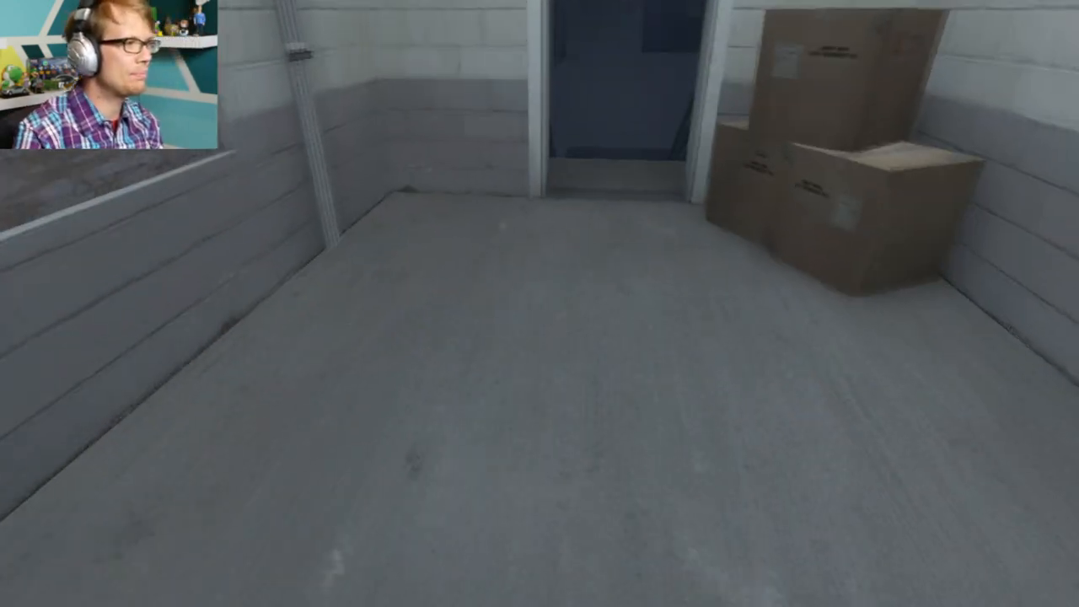
pyautogui.press('w')
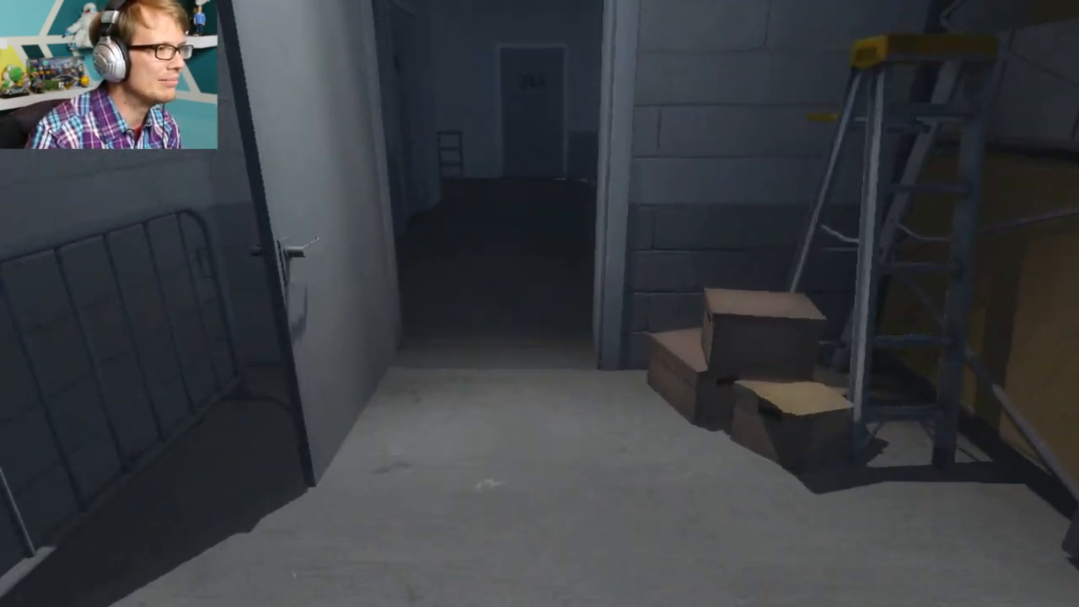
pyautogui.moveTo(540, 303)
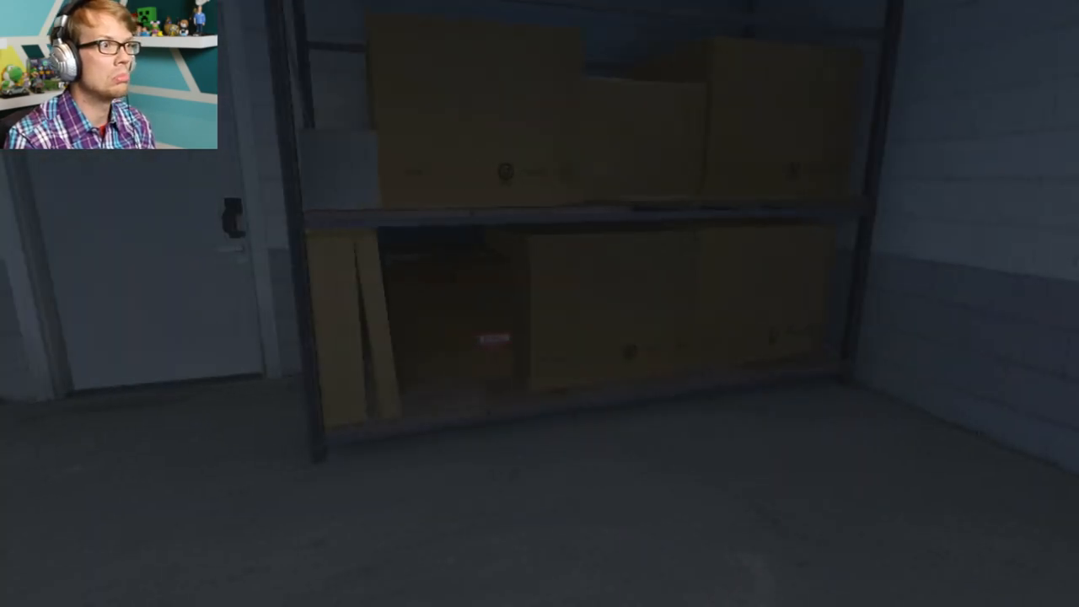
pyautogui.moveTo(539, 304)
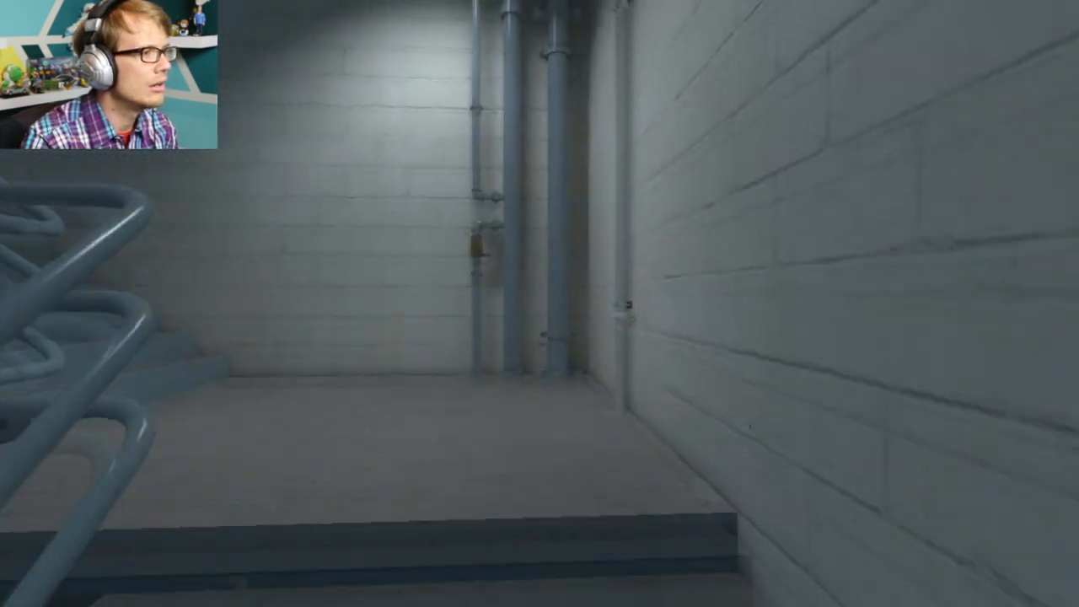
pyautogui.moveTo(539, 303)
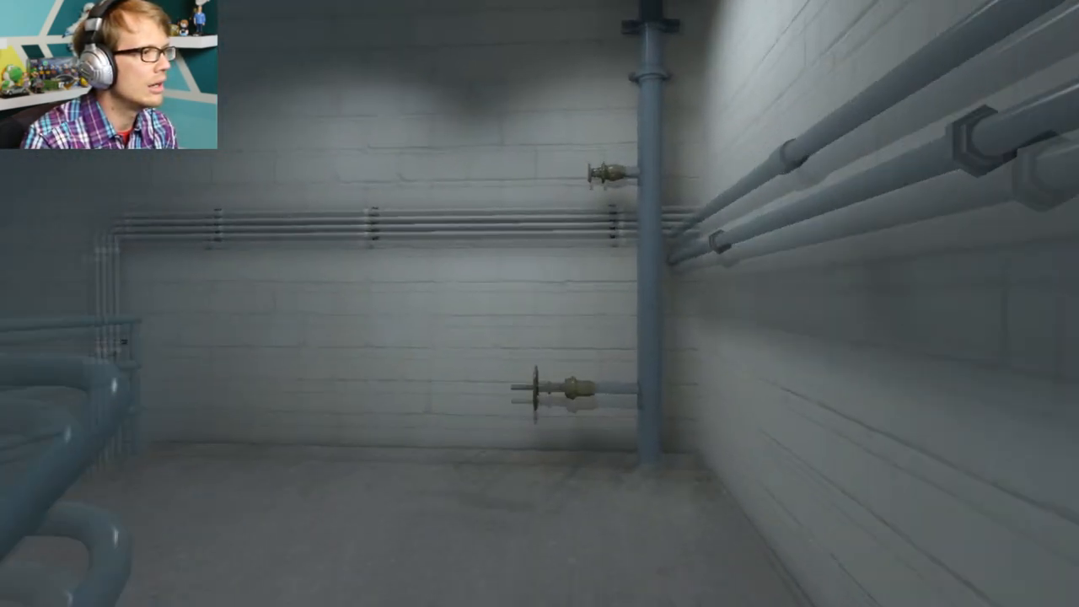
pyautogui.moveTo(540, 303)
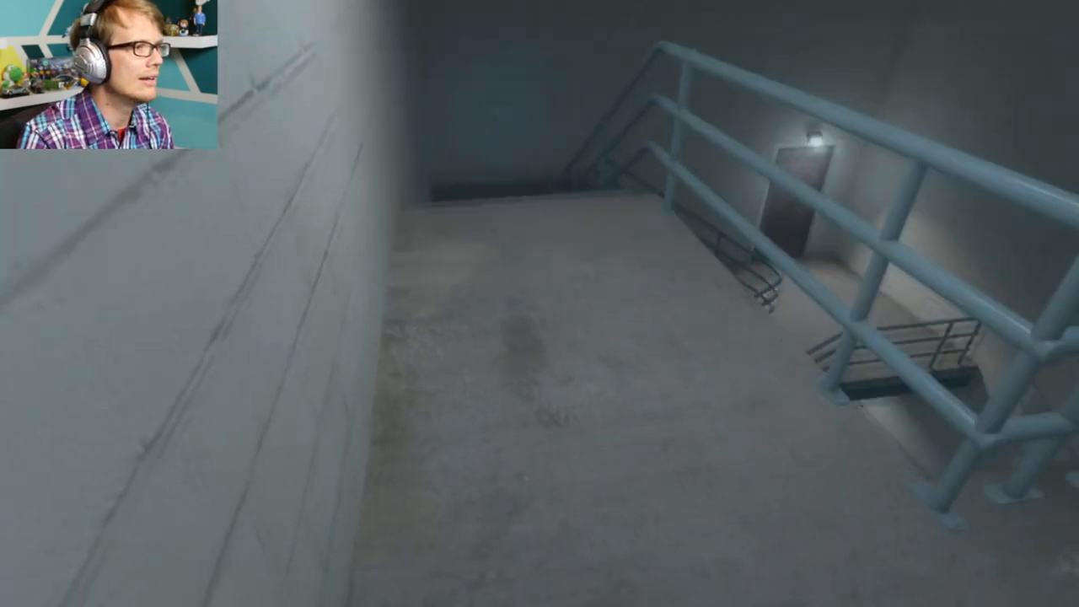
pyautogui.moveTo(540, 304)
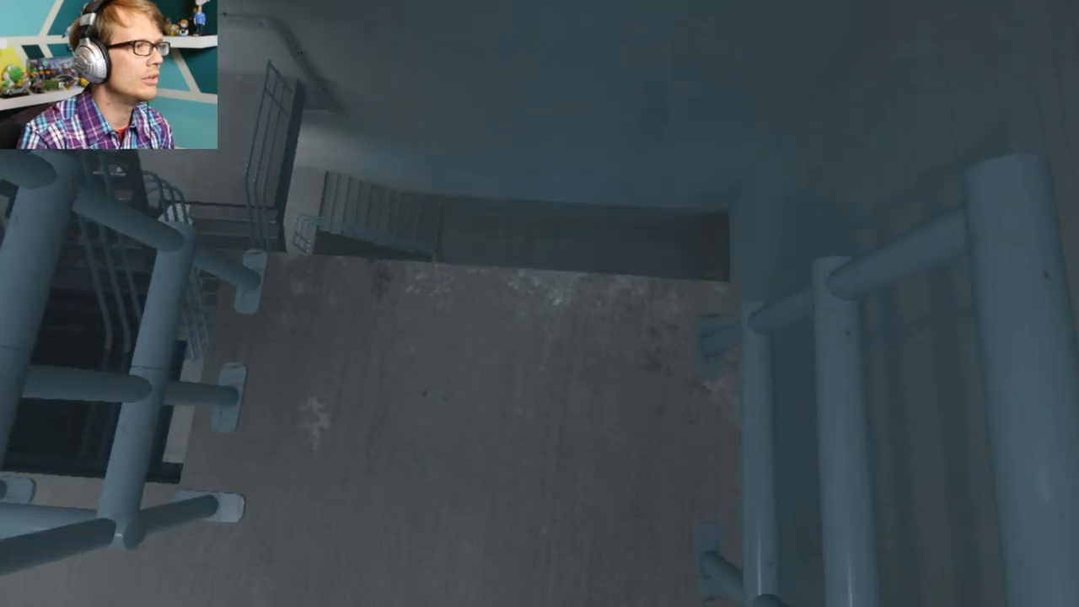
pyautogui.moveTo(539, 304)
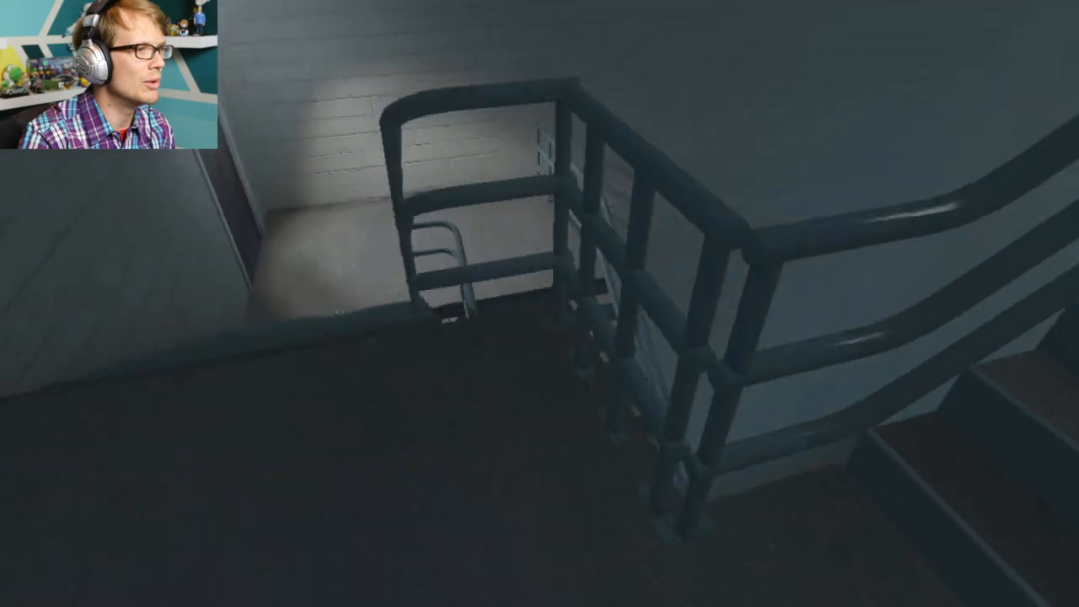
pyautogui.moveTo(539, 303)
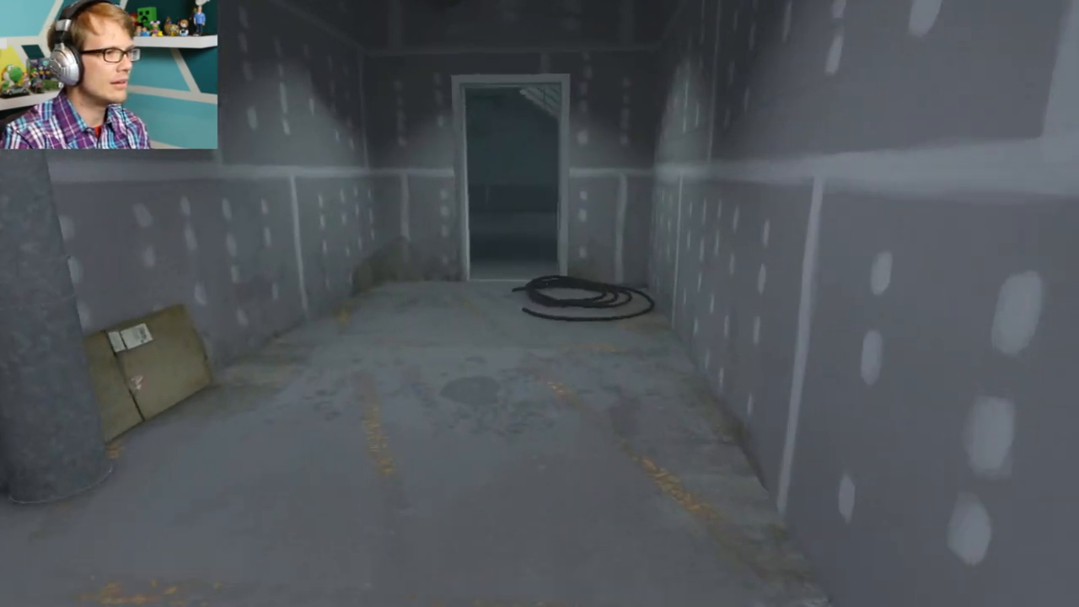
pyautogui.moveTo(540, 303)
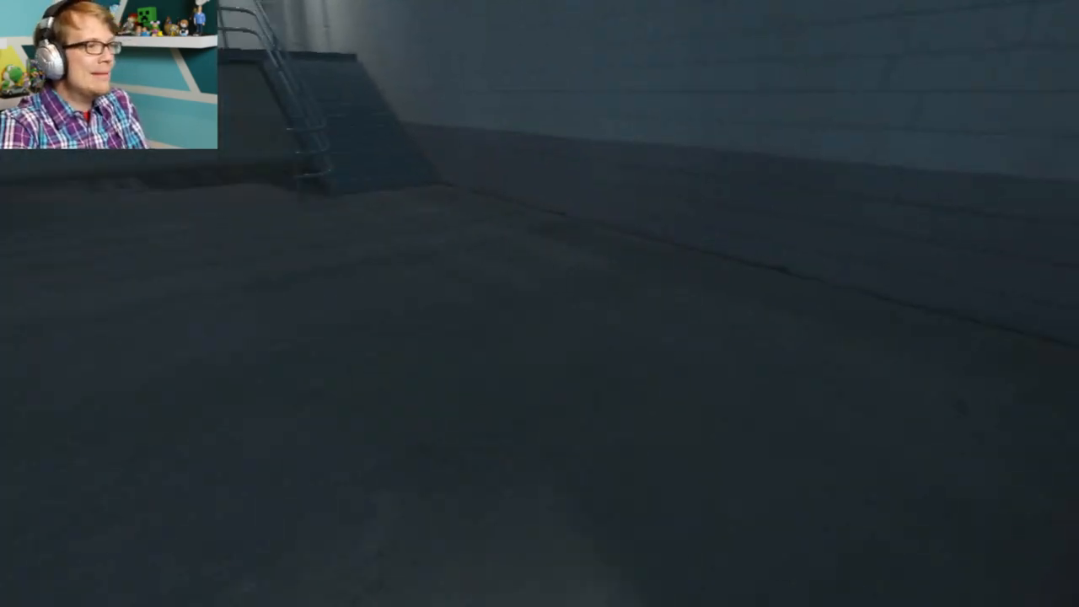
pyautogui.moveTo(539, 304)
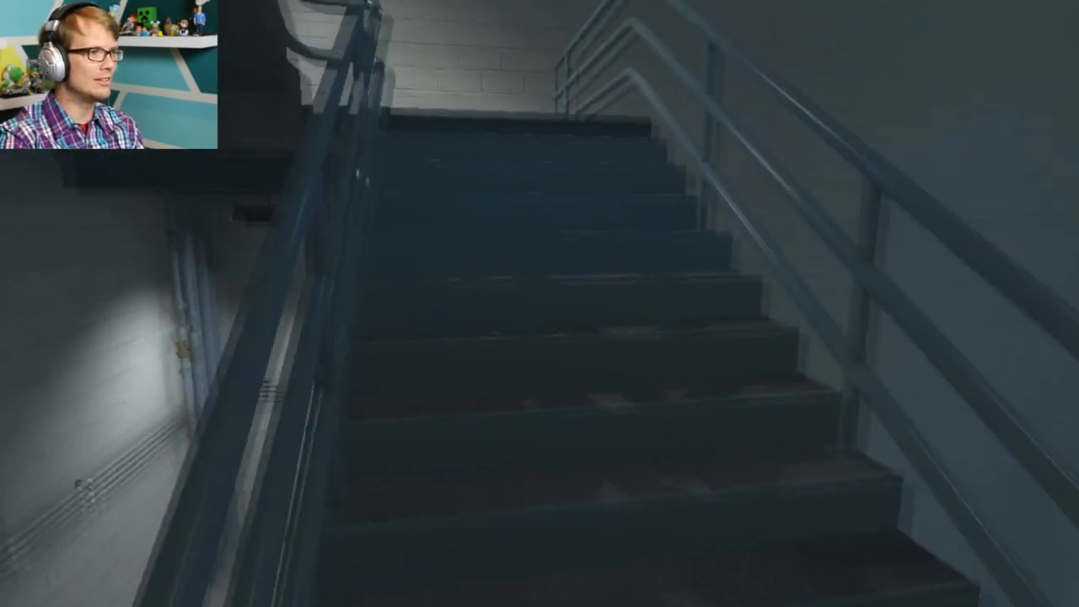
pyautogui.moveTo(540, 303)
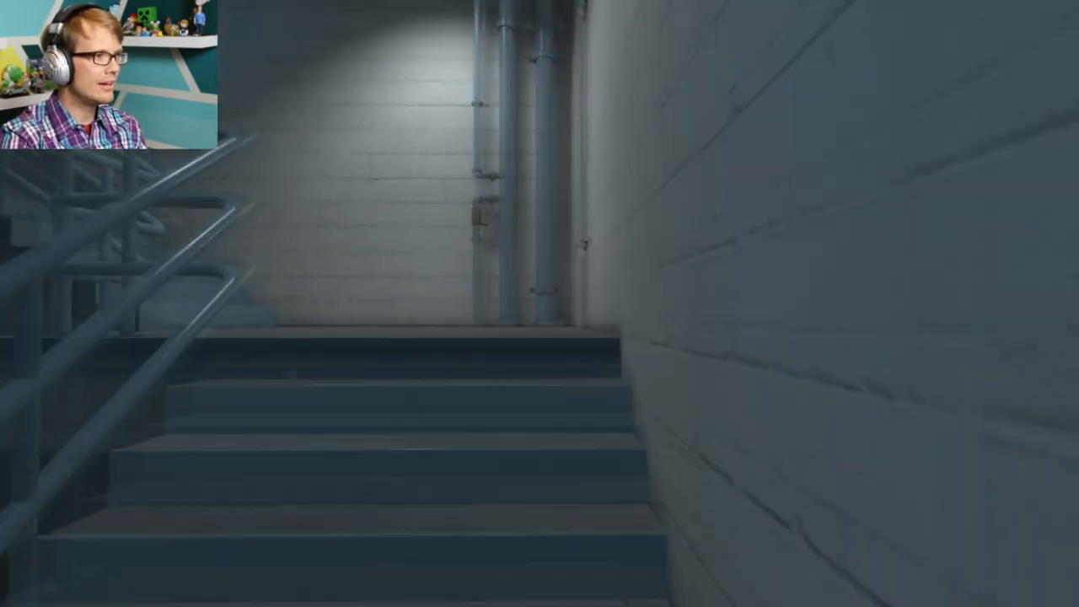
pyautogui.press('w')
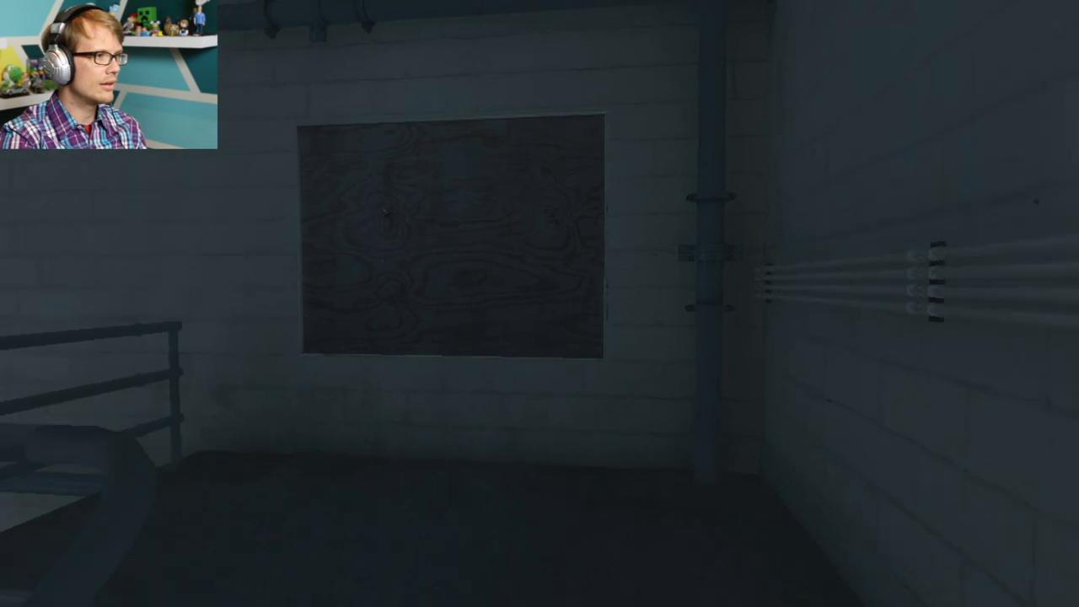
pyautogui.moveTo(540, 303)
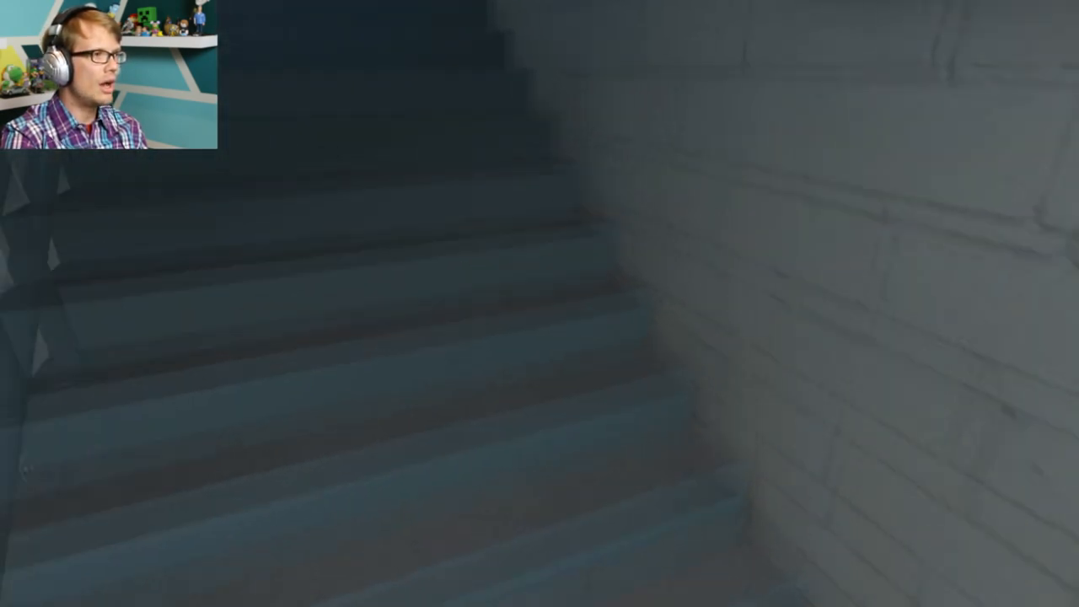
pyautogui.moveTo(540, 303)
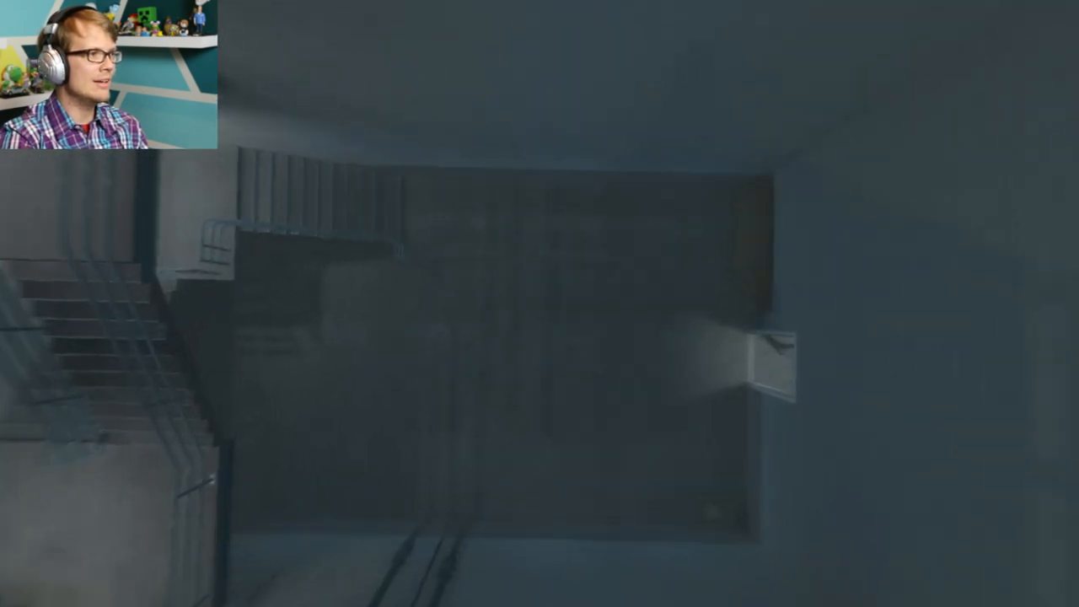
pyautogui.moveTo(540, 304)
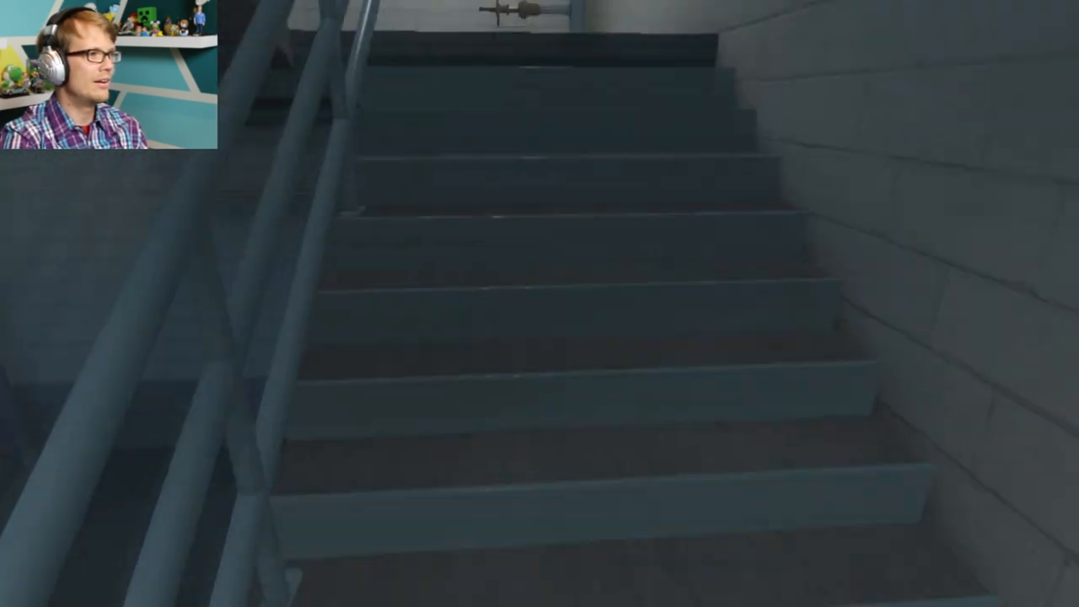
pyautogui.moveTo(540, 304)
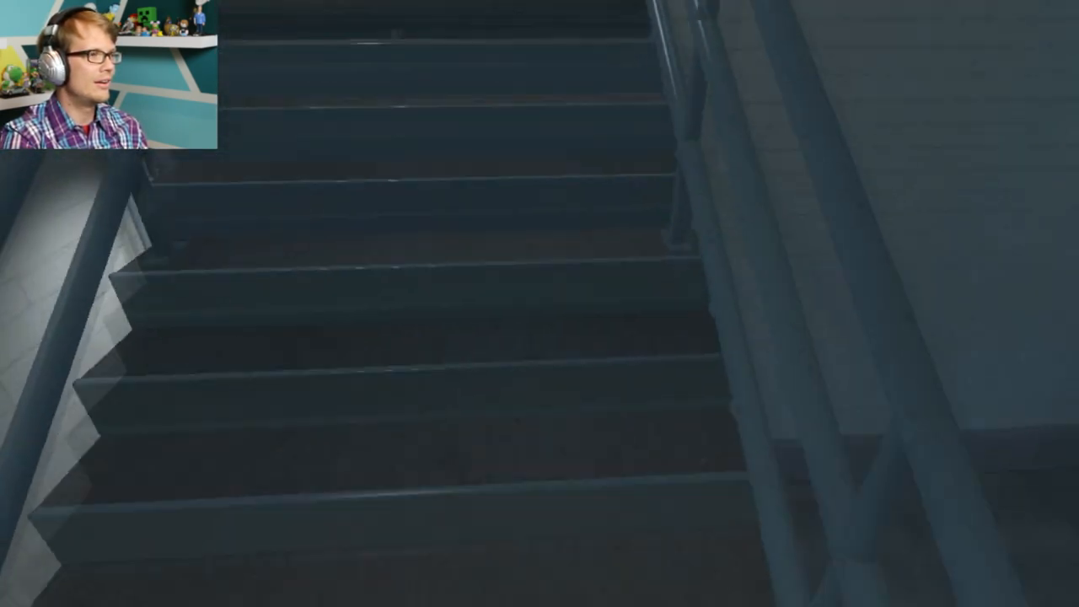